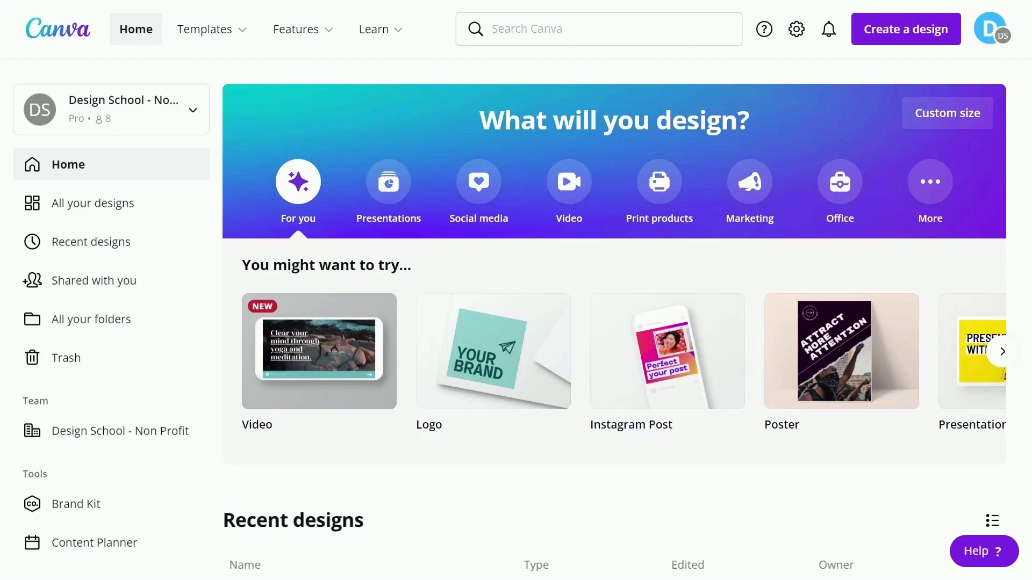
Step: Browse all designs in the account, then return to the home page
scroll(down, 3)
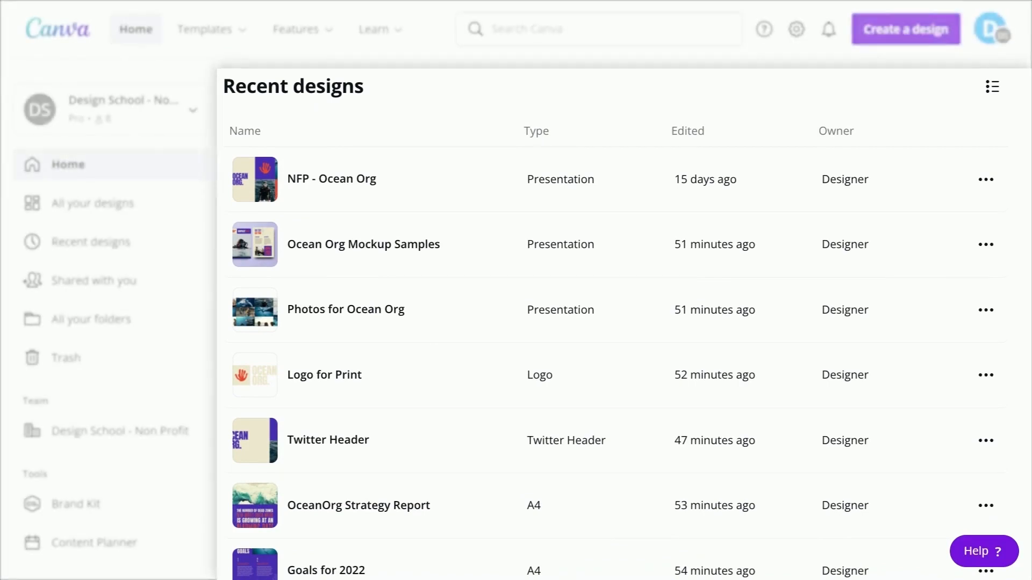
click(905, 28)
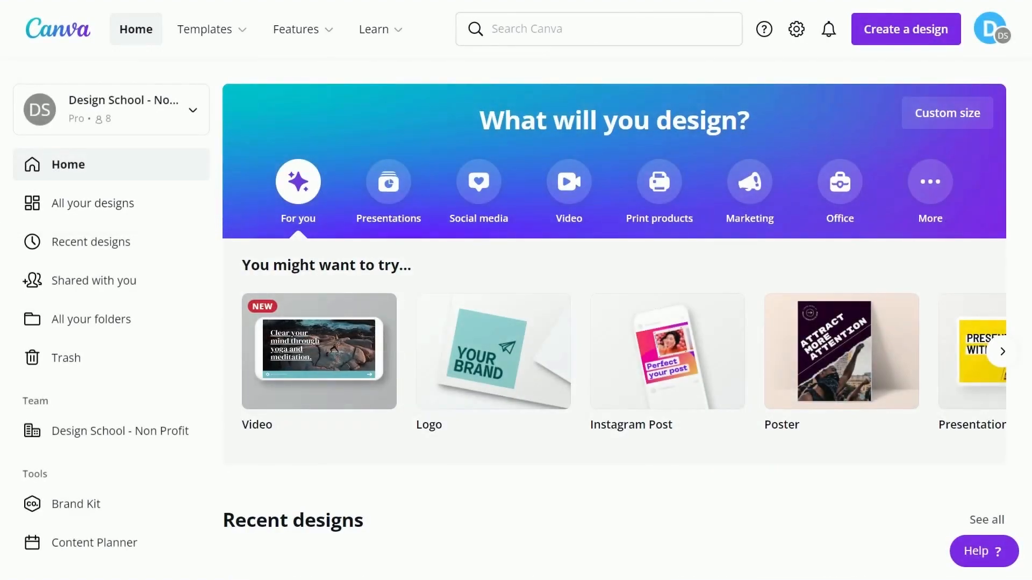
click(93, 202)
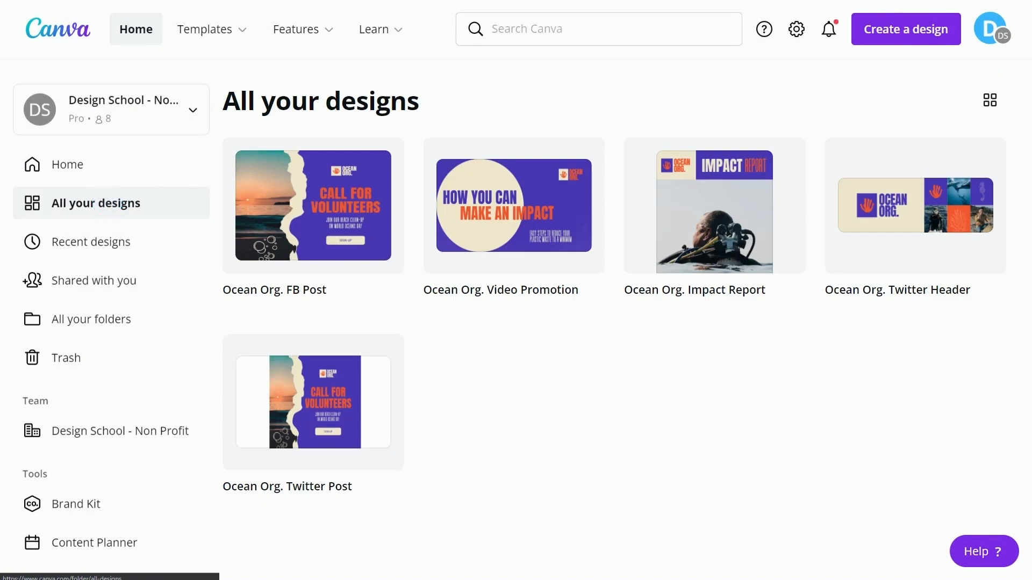
click(65, 164)
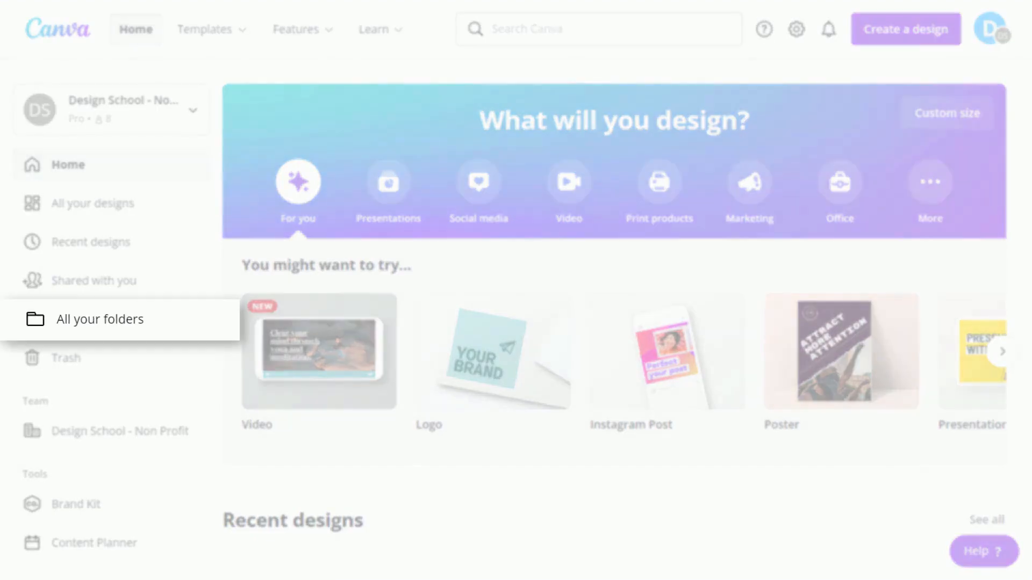
Step: Create the folder 'Beach Clean-up assets' shared with team member Marcu
click(100, 319)
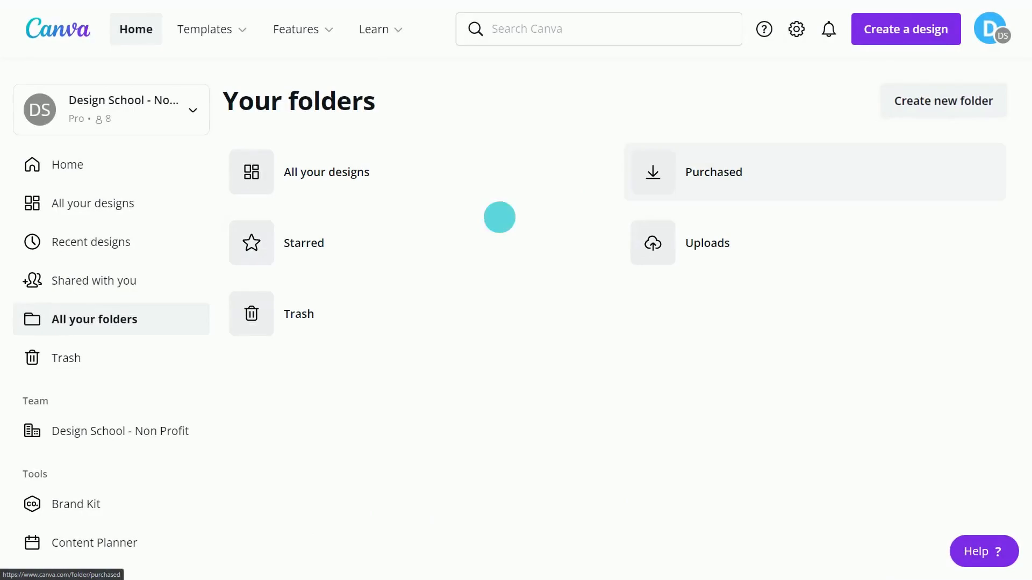
click(943, 100)
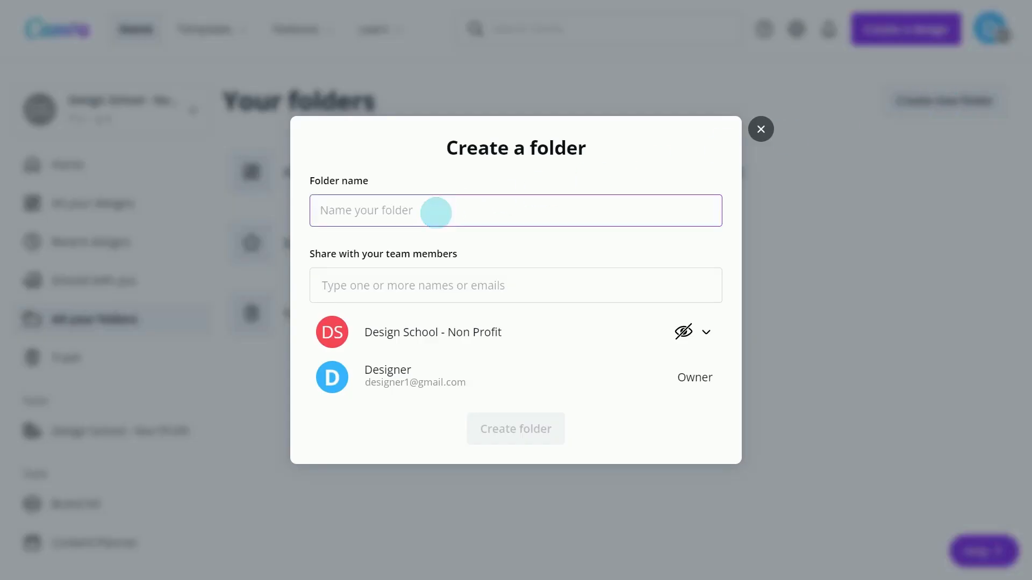
text(Beach Clean-up assets)
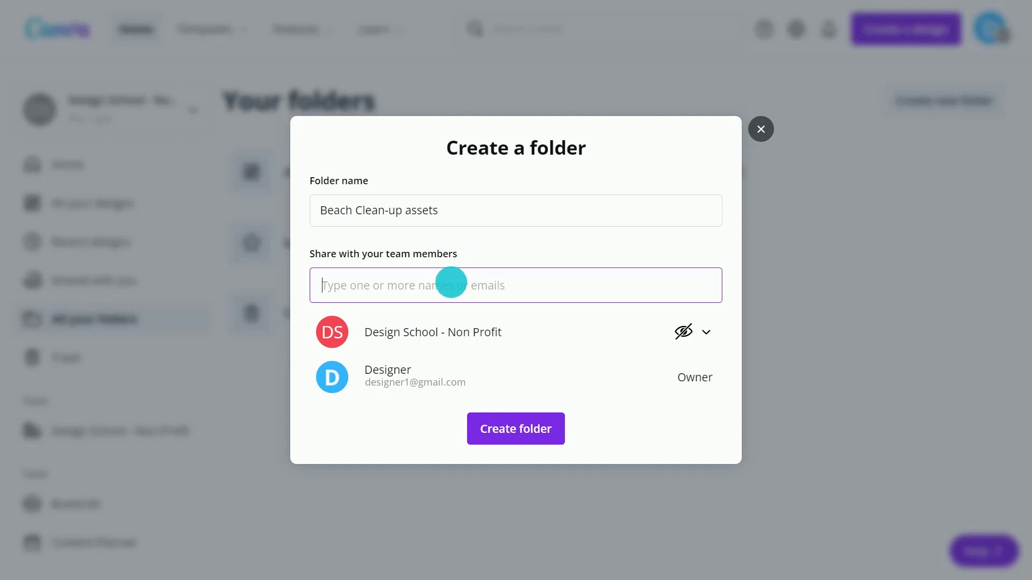
text(Marcus Jackson Christine Wong)
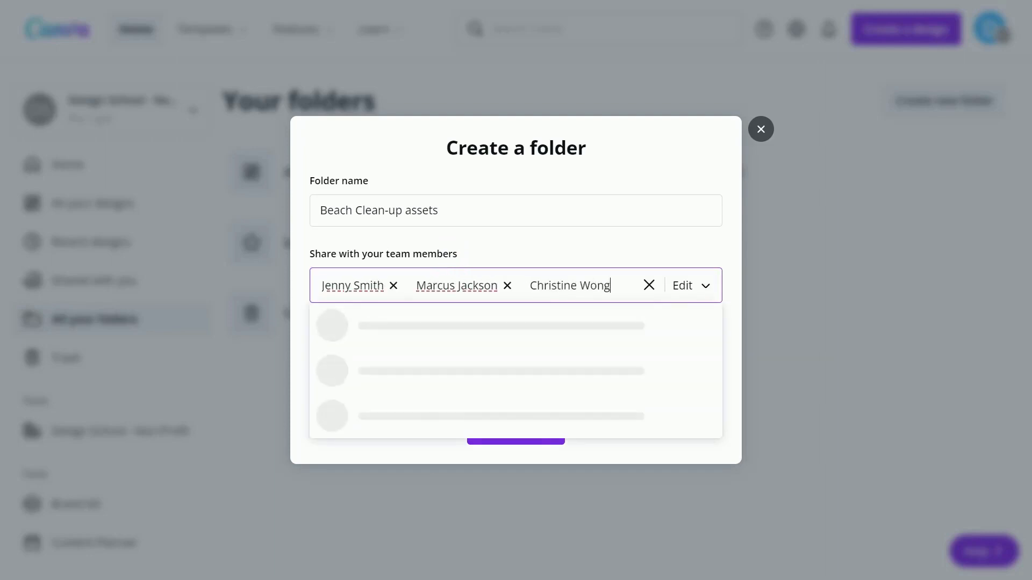
click(515, 437)
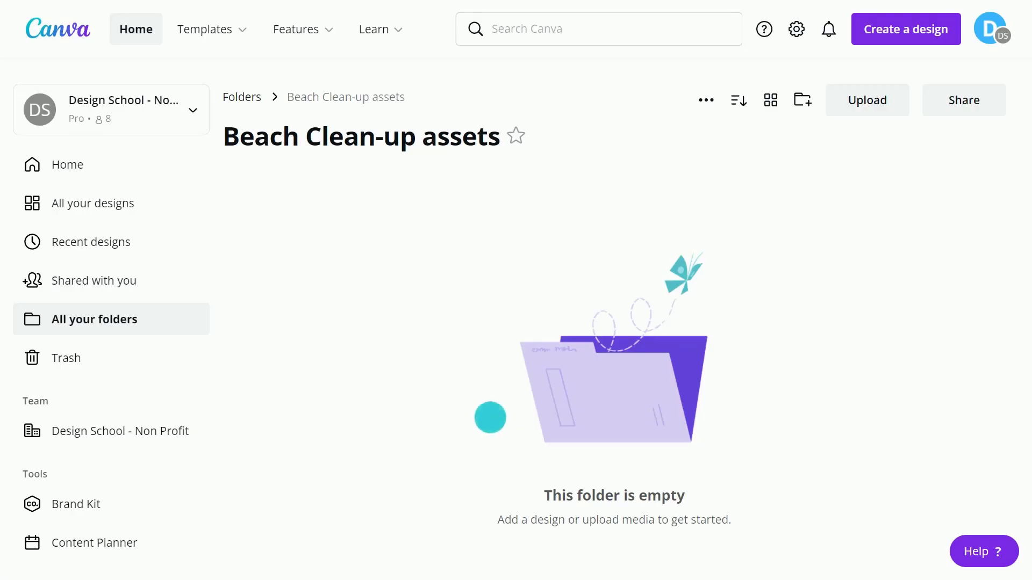
Step: Move the five Ocean Org. designs into Beach Clean-up assets and open it
click(93, 202)
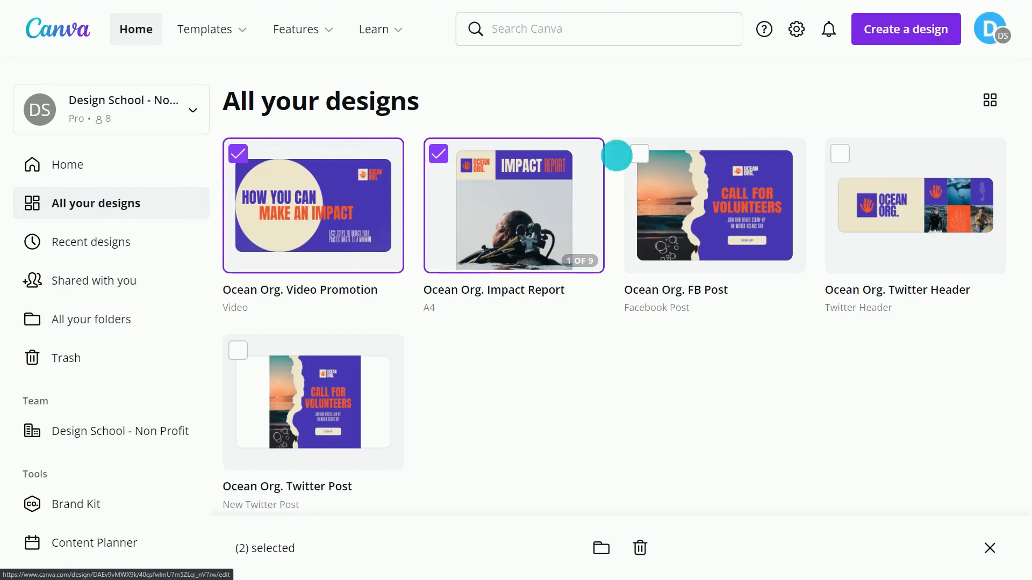
click(600, 547)
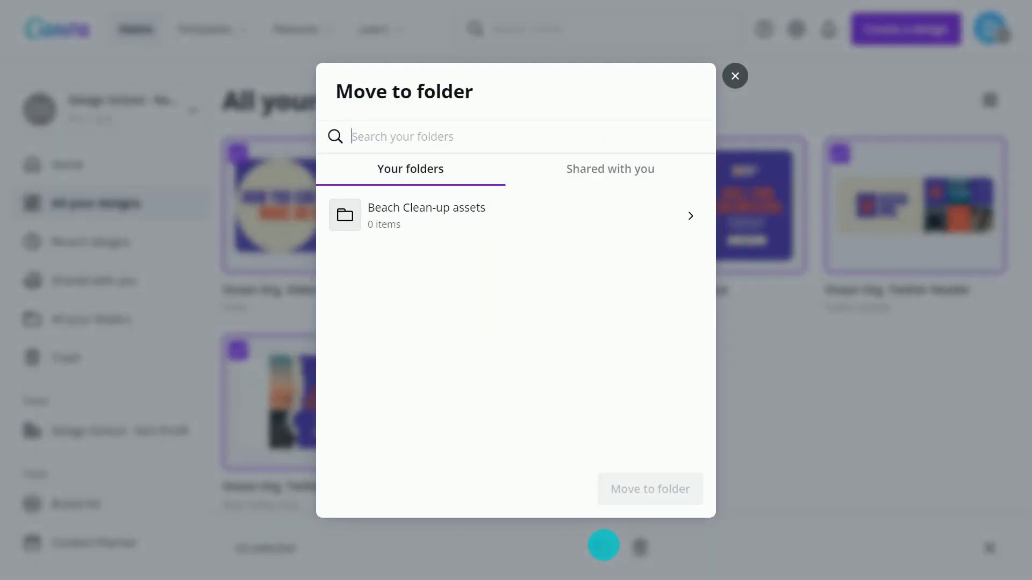
click(649, 489)
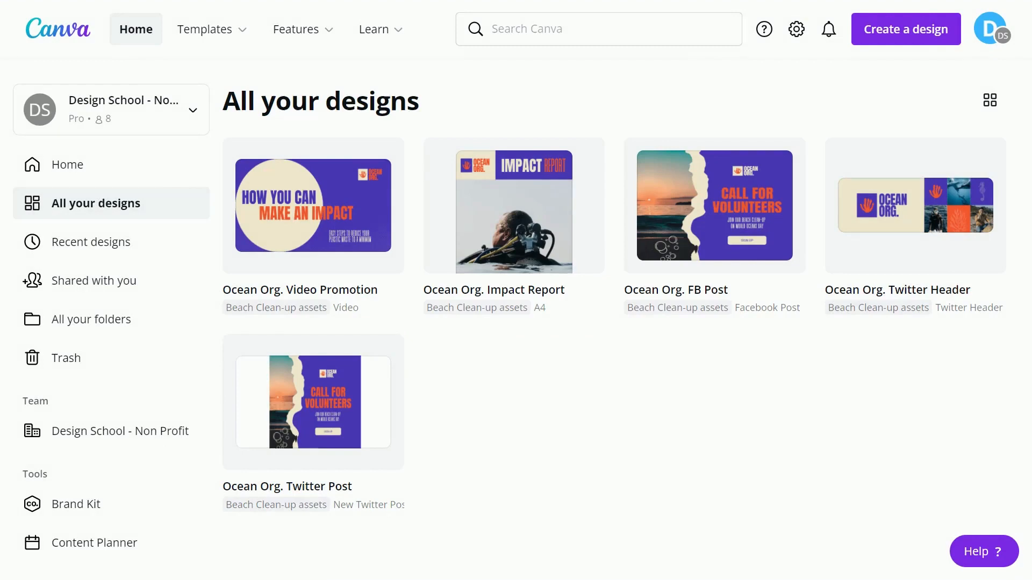
click(94, 319)
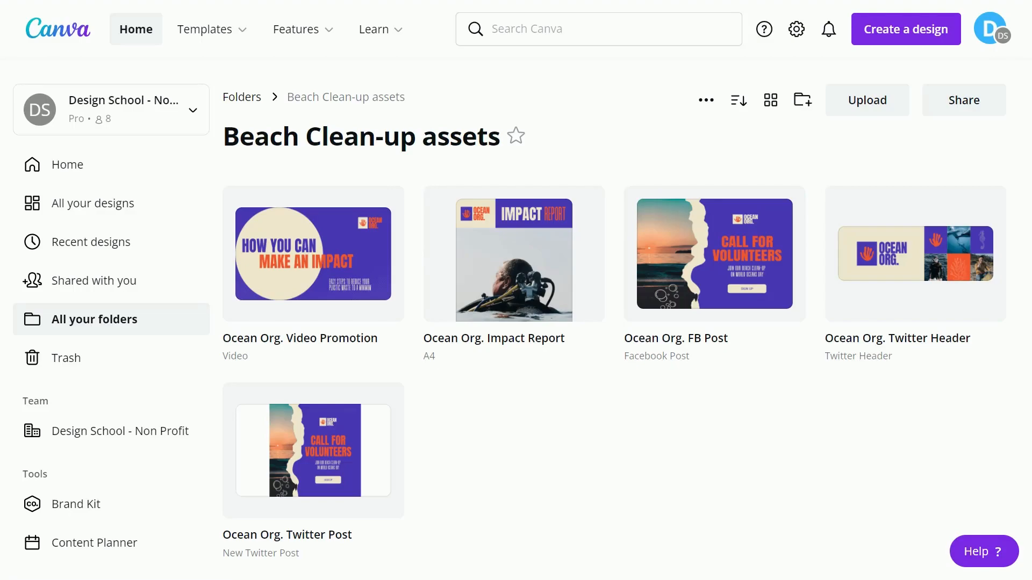
Step: Create the Reports and Social Media subfolders inside Beach Clean-up assets
click(801, 100)
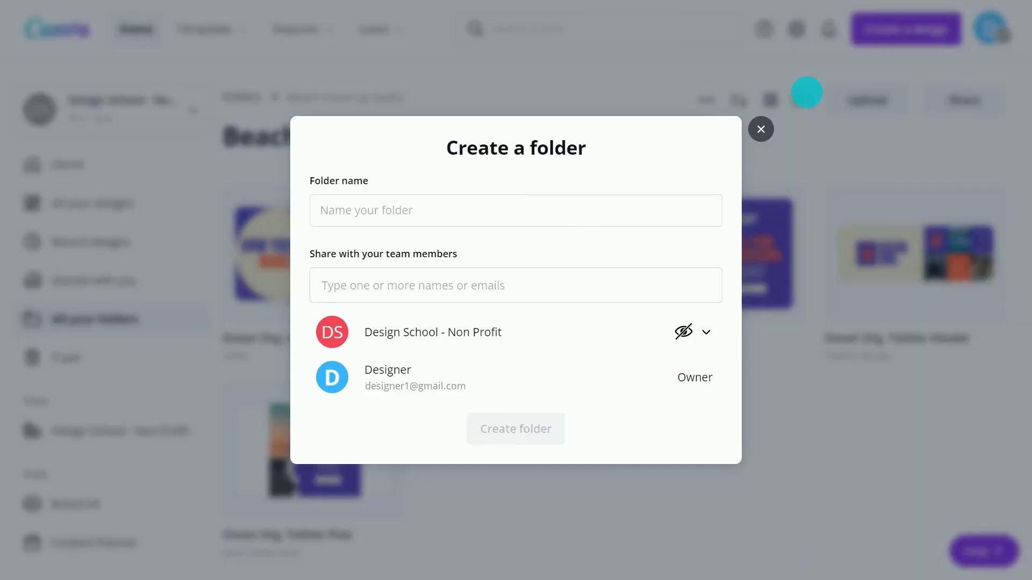
text(Social Media)
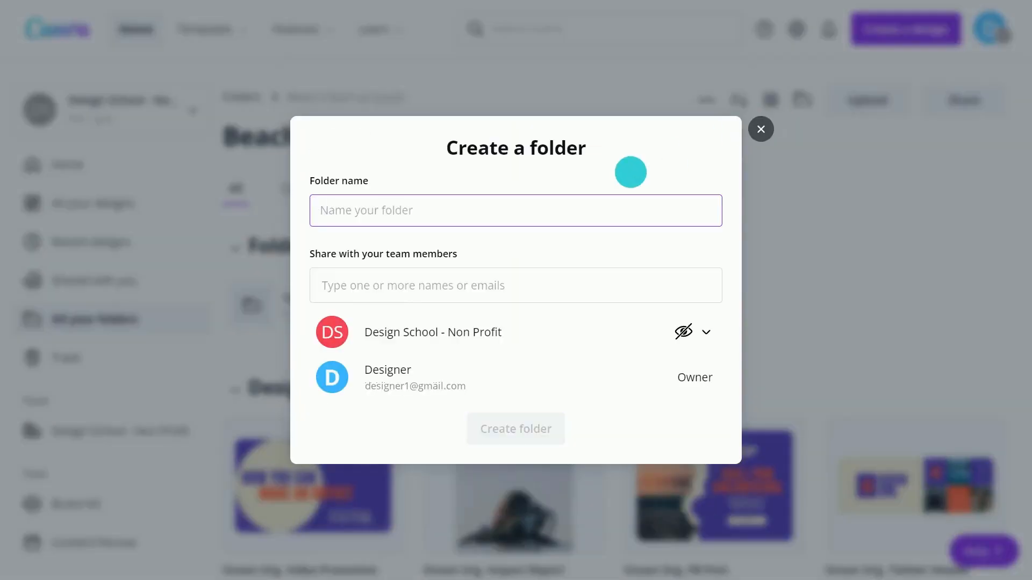
click(760, 128)
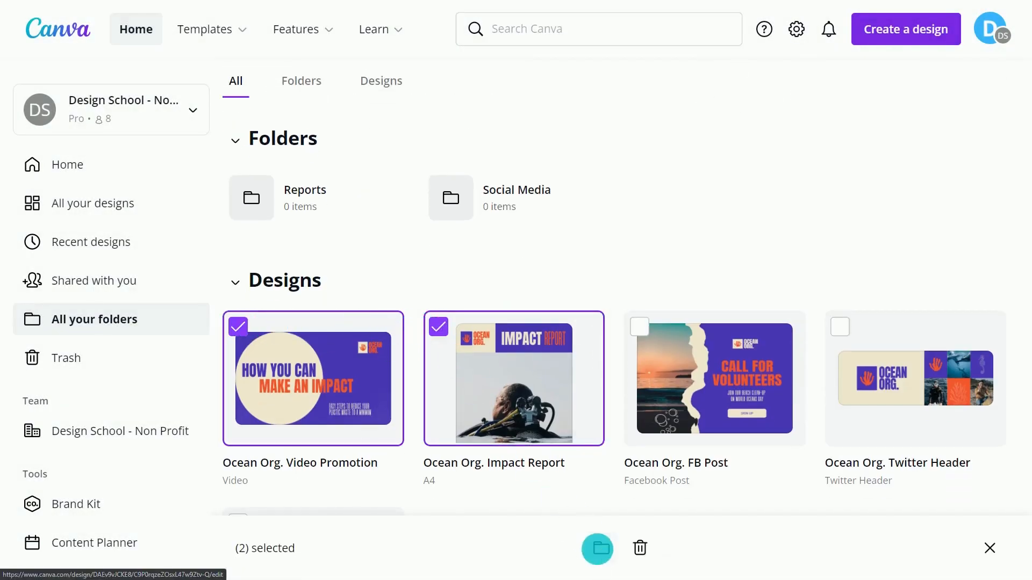
Step: Move two report designs into Reports and three designs into Social Media
click(597, 548)
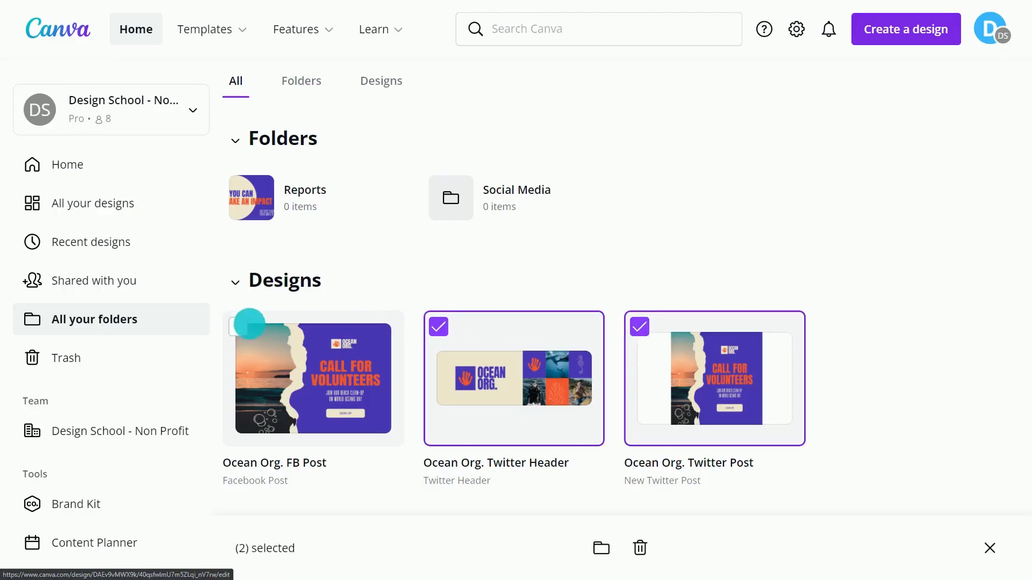
click(600, 547)
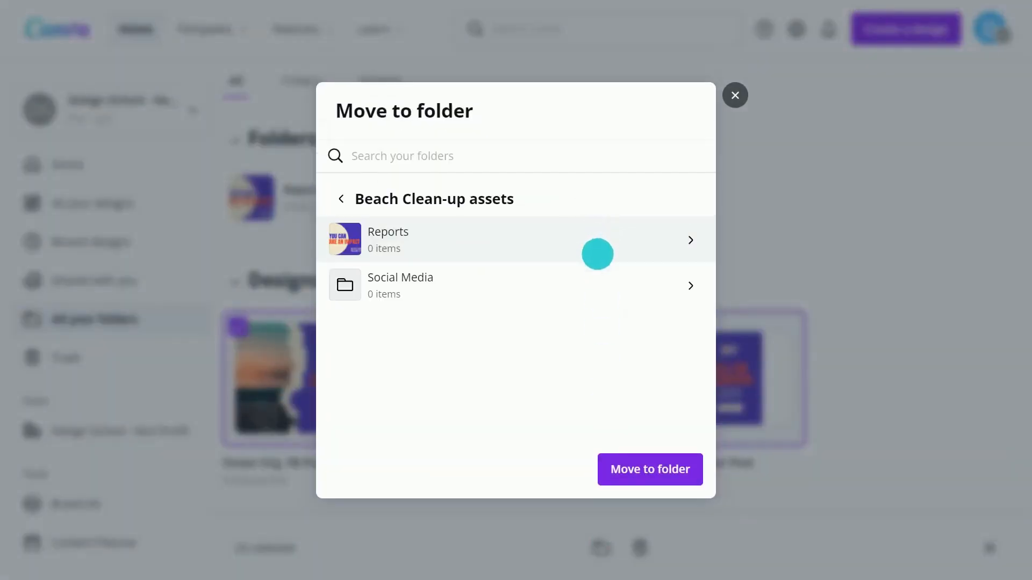
click(649, 470)
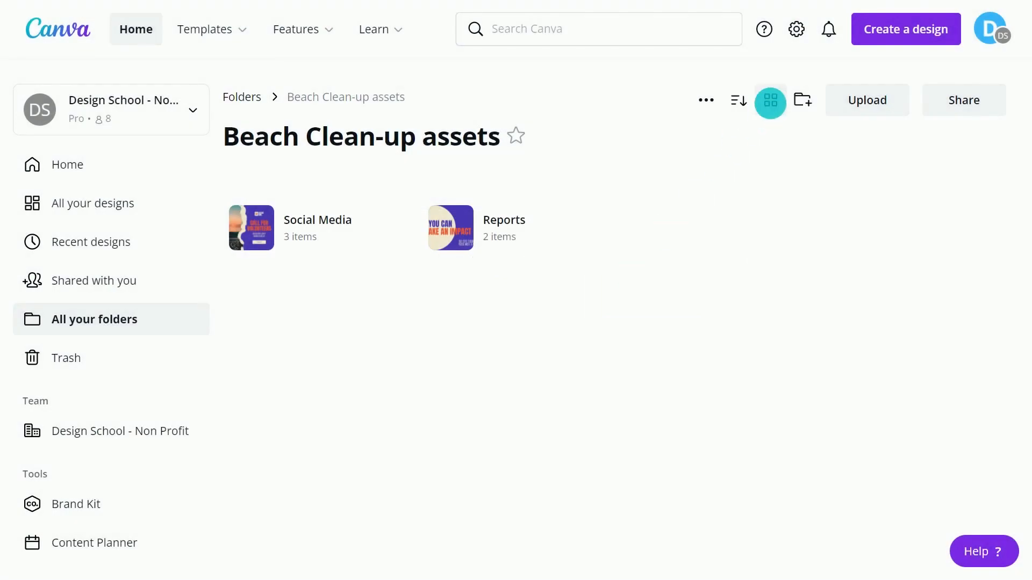
Step: Show the folder contents as a list sorted by name A to Z
click(770, 101)
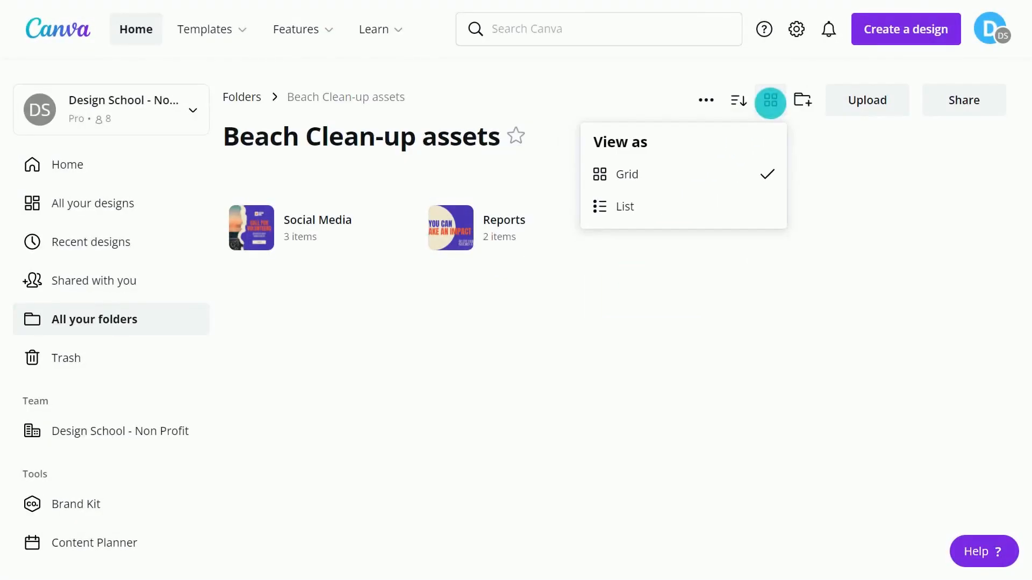
click(623, 206)
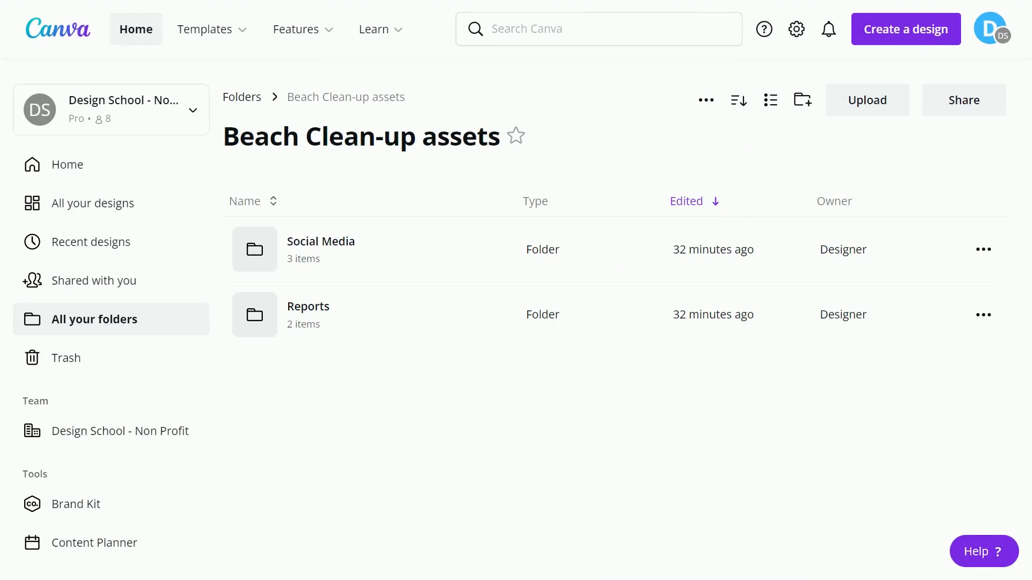
click(738, 100)
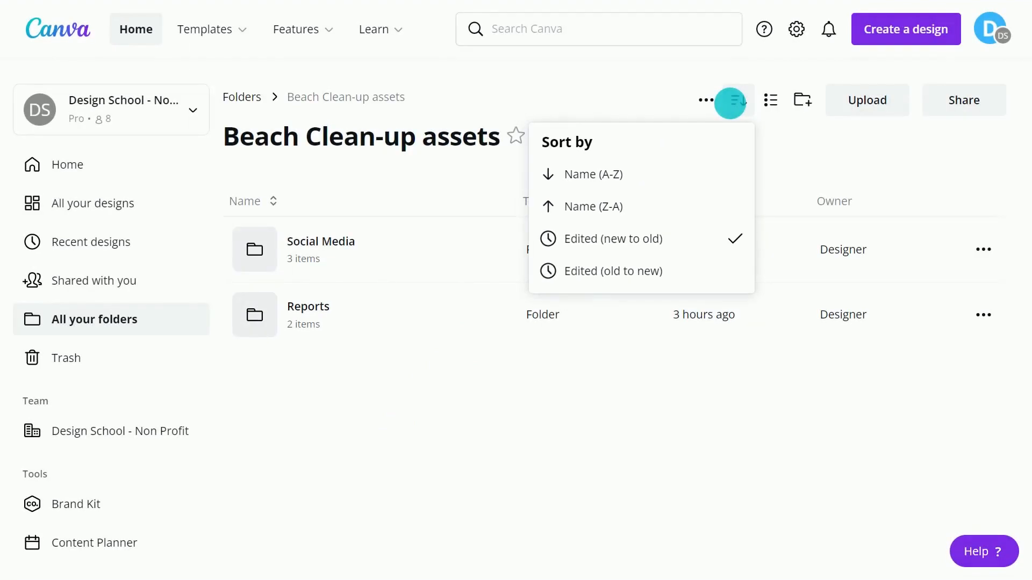
click(581, 174)
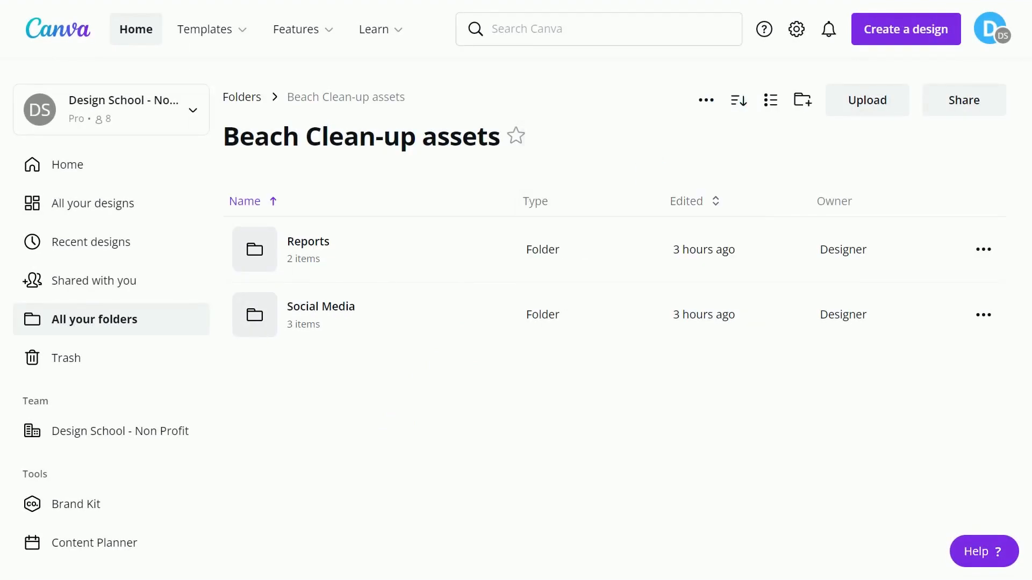
Step: Open the Social Media subfolder, then return to the home page
click(245, 201)
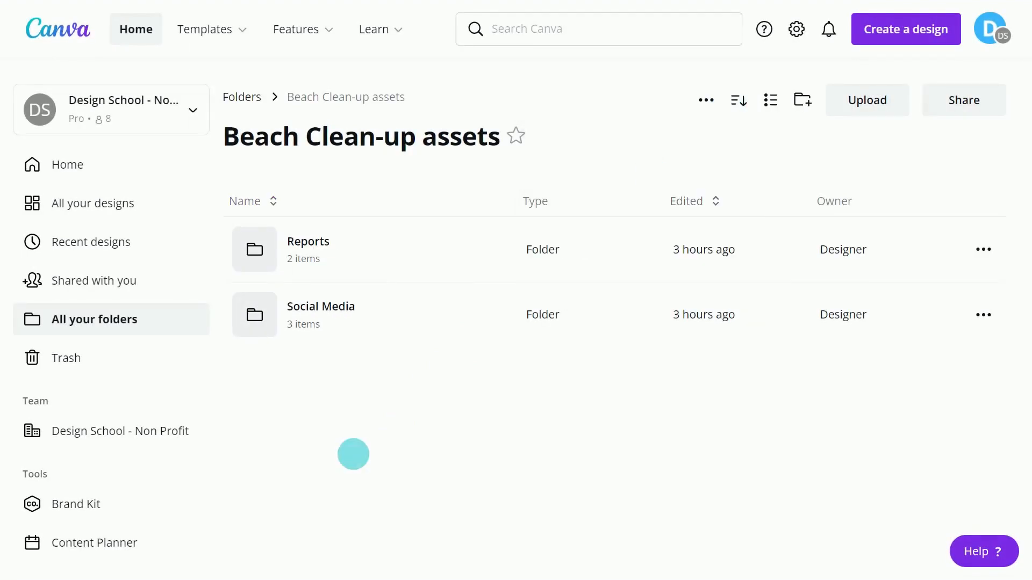
click(320, 306)
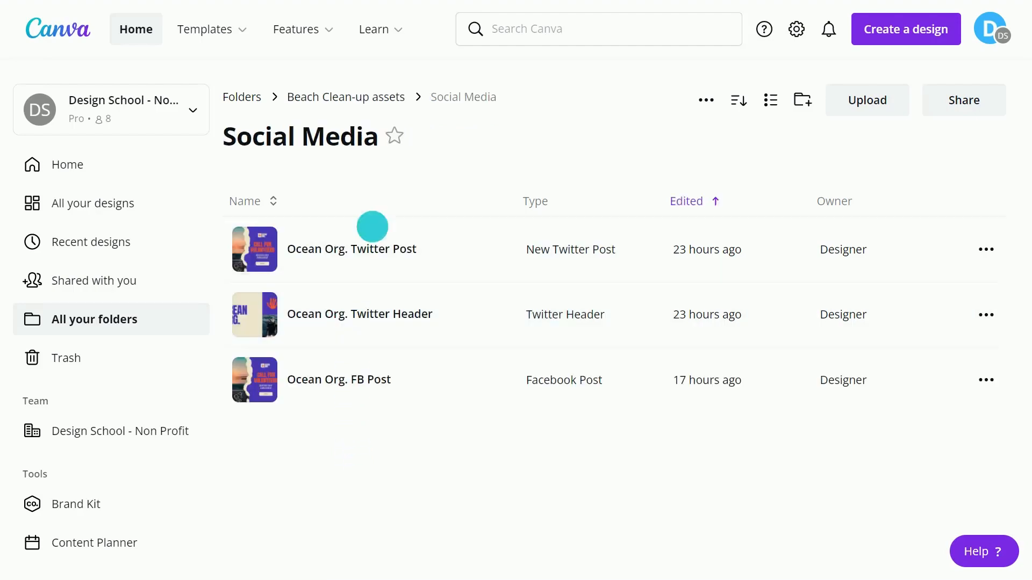
click(67, 165)
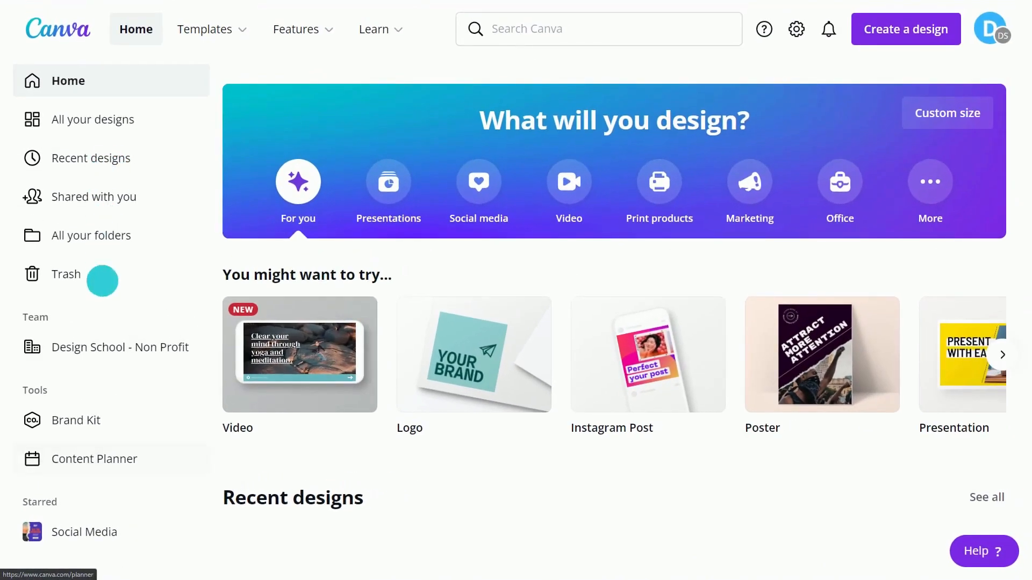
Step: Open the Ocean Org. FB Post design and add the Folders panel to the sidebar
click(84, 531)
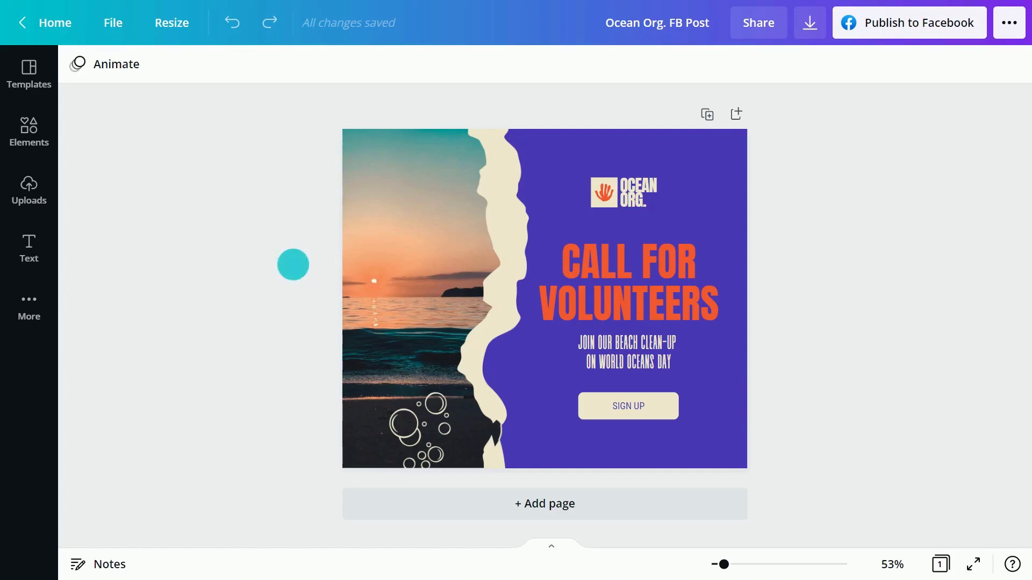
click(28, 306)
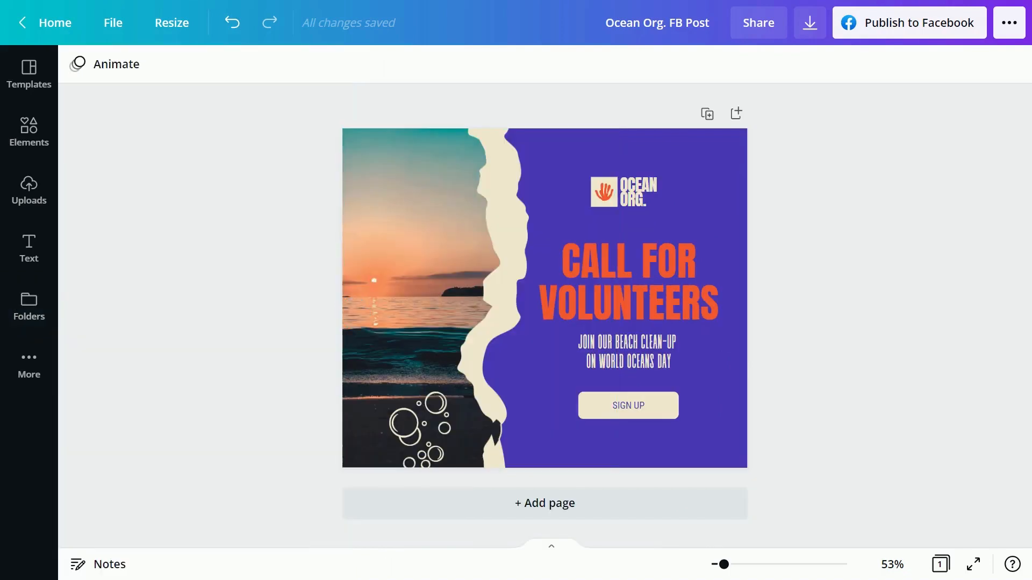
Step: Save the FB Post design into a new 'Facebook' folder under Social Media
click(112, 23)
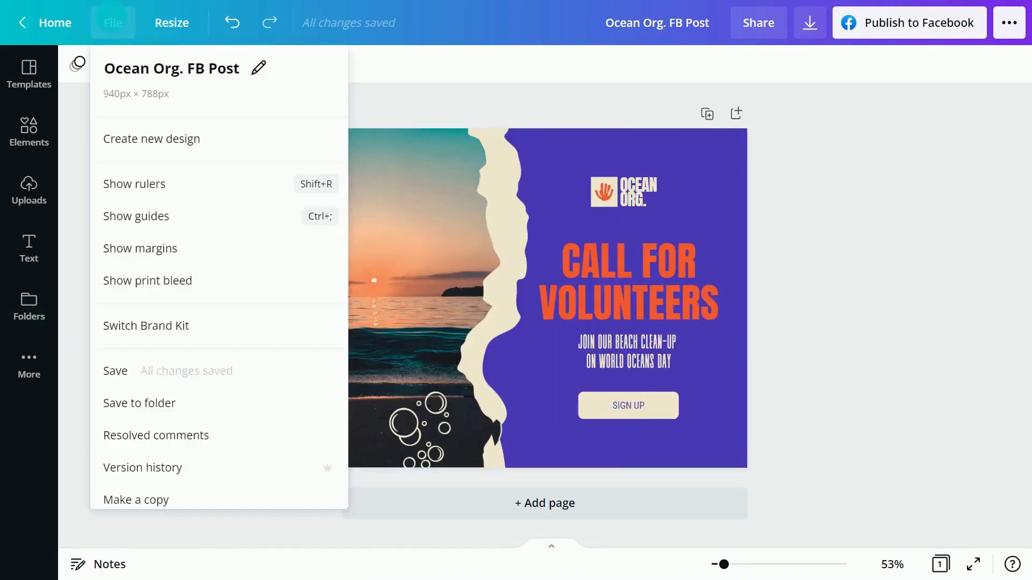
mouse_move(140, 403)
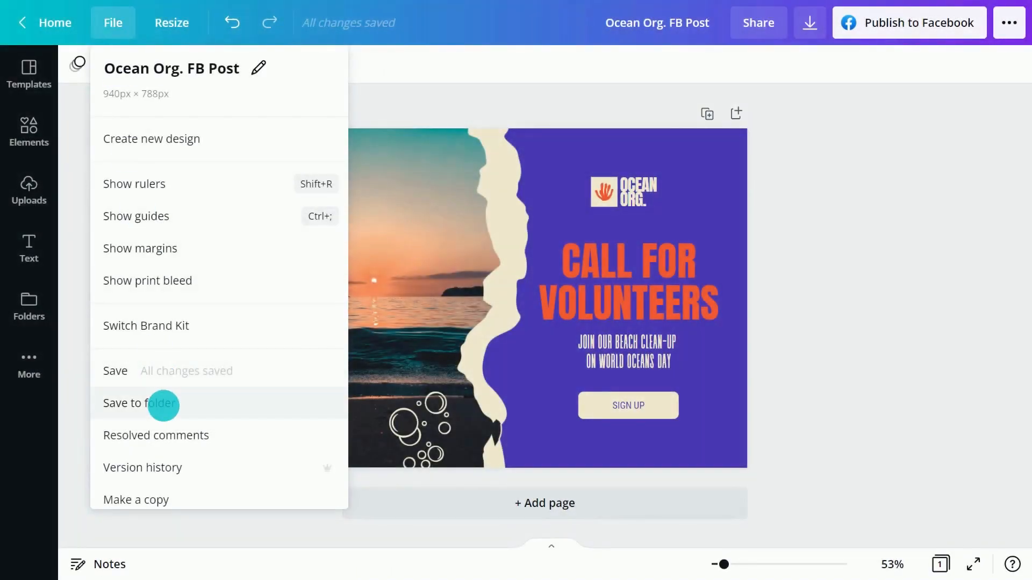
click(138, 403)
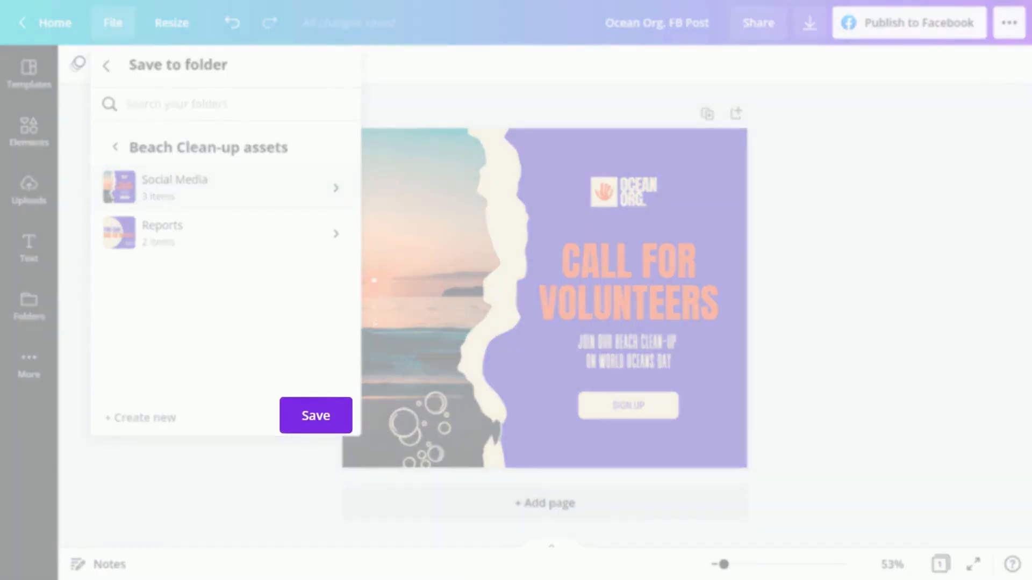
click(315, 415)
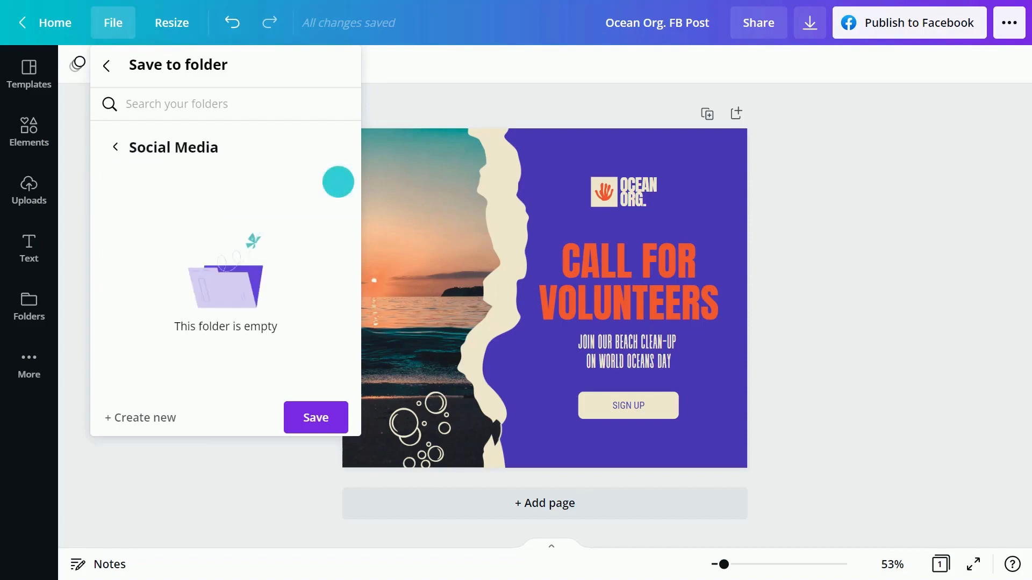
click(141, 418)
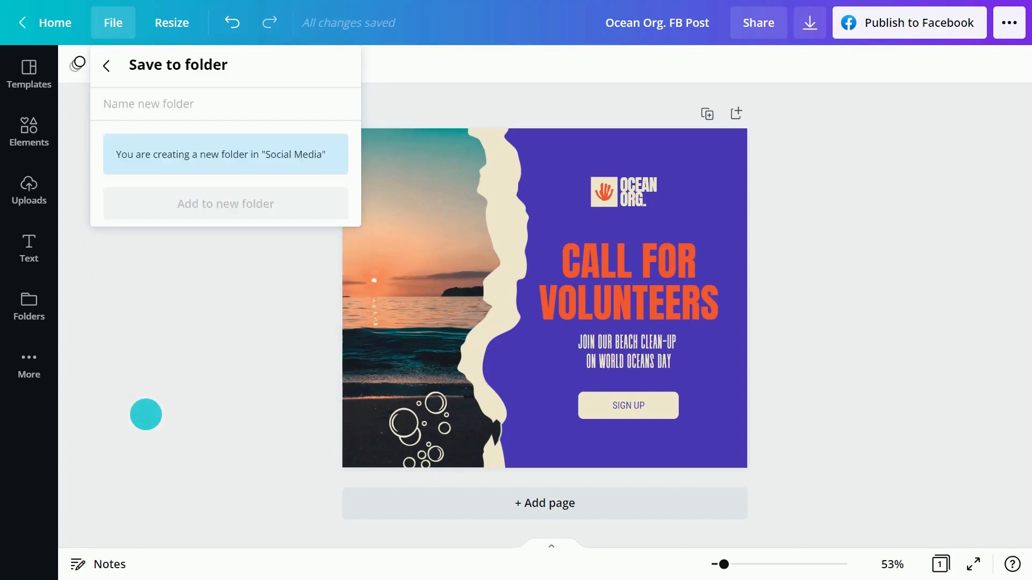
text(Facebook)
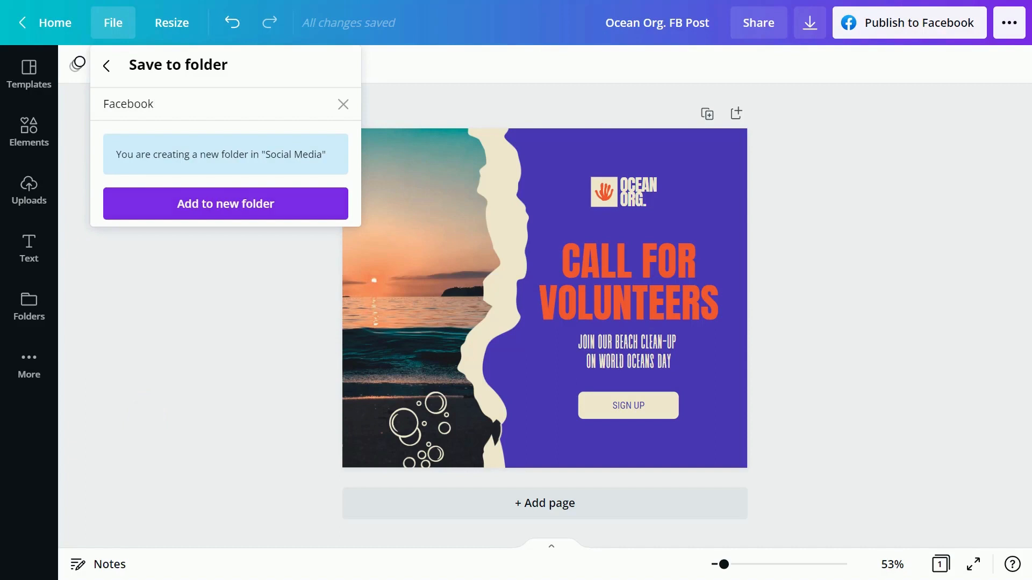
click(226, 203)
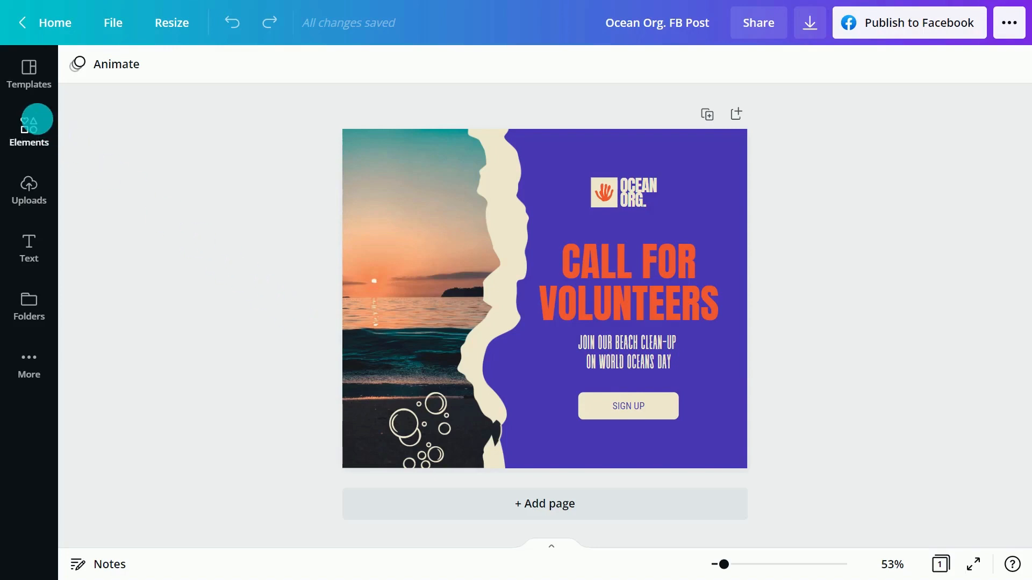
Step: Add a blue bubbles graphic to Beach Clean-up assets and view the folders list
click(29, 128)
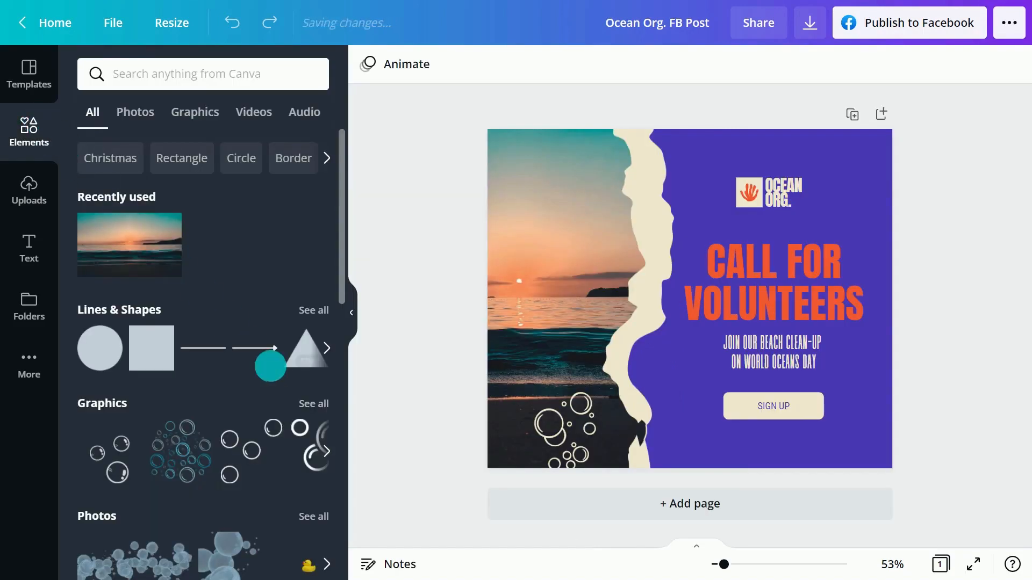
click(194, 111)
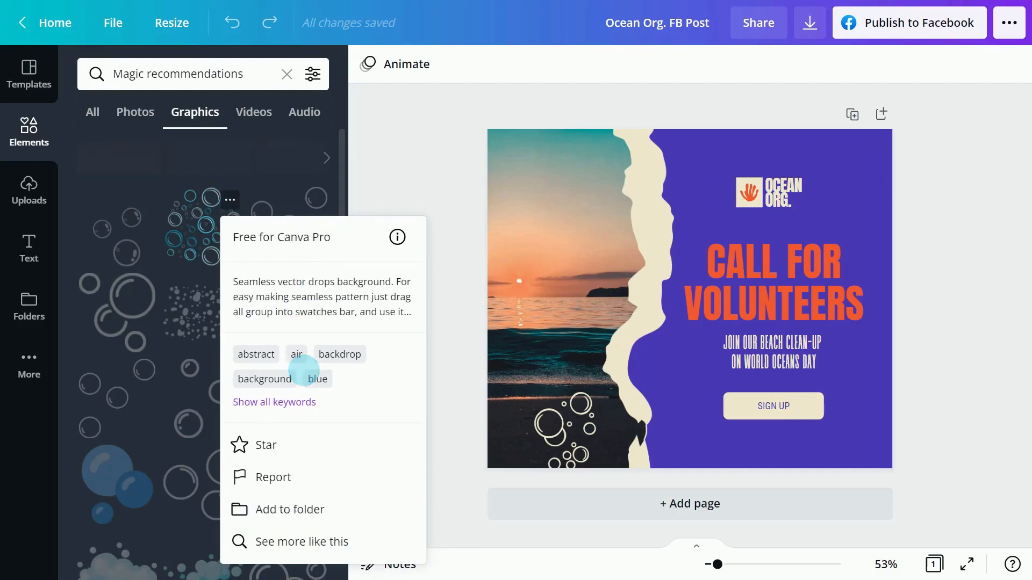
mouse_move(303, 422)
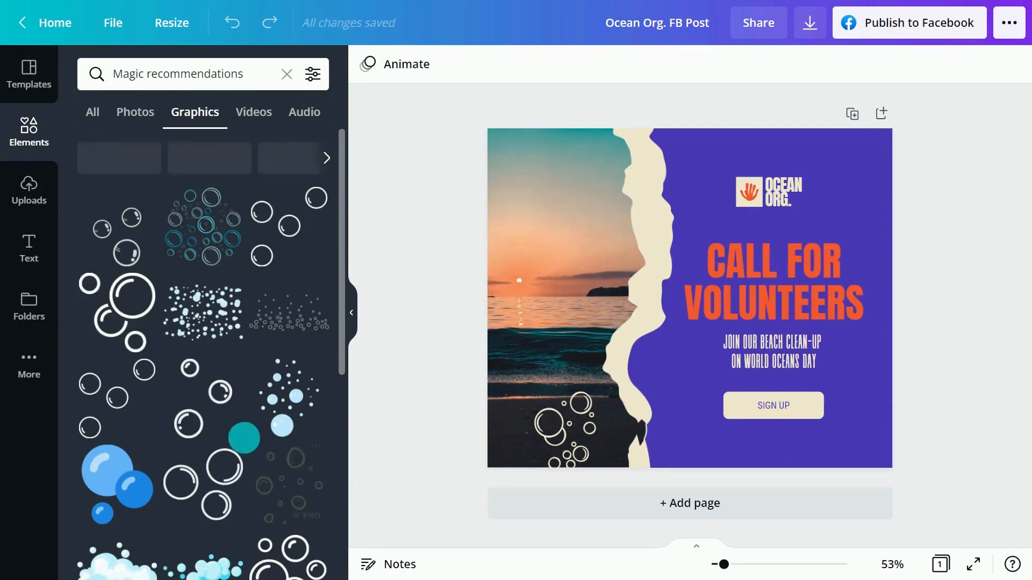
click(29, 306)
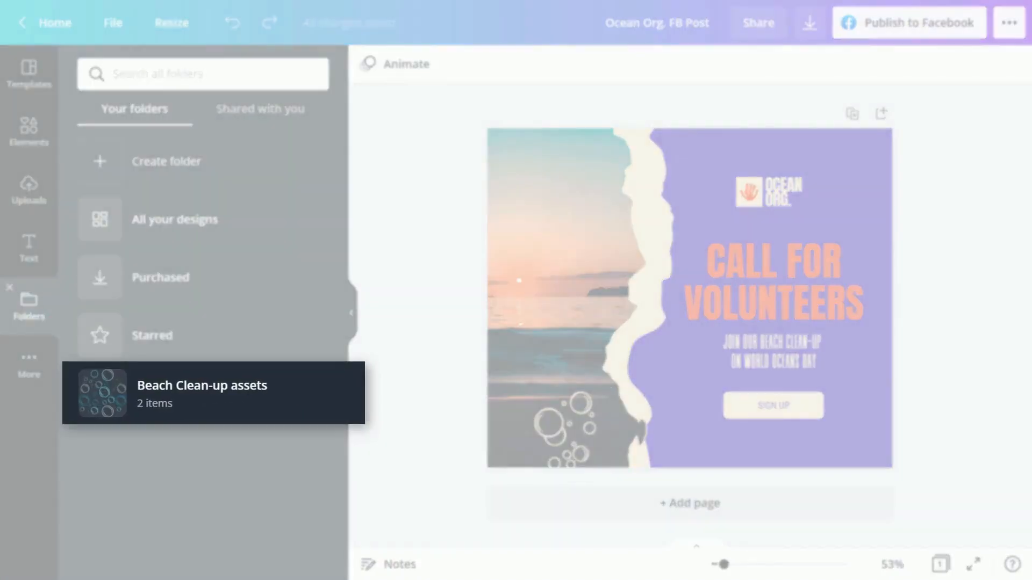